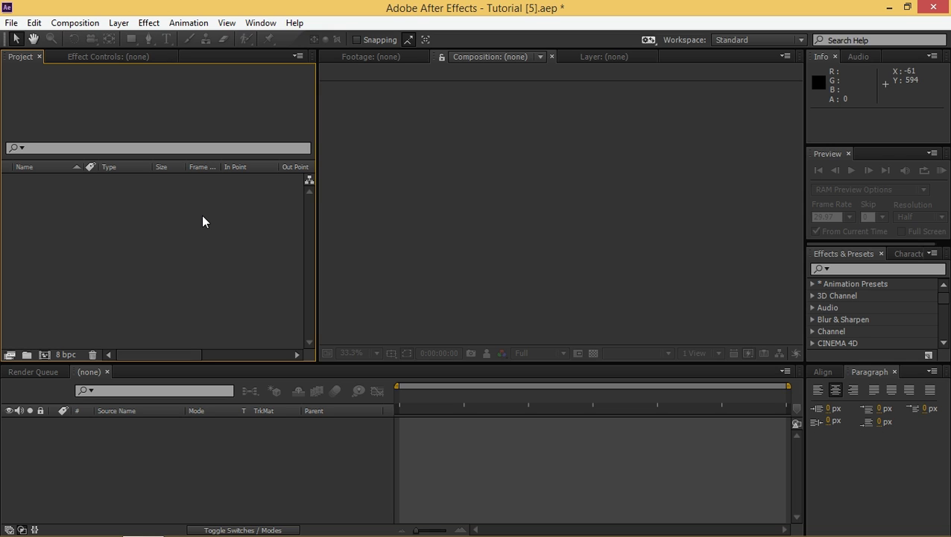
- Create Comp 1 from the HDTV 1080 29.97 preset with a 4-second duration
left_click(74, 22)
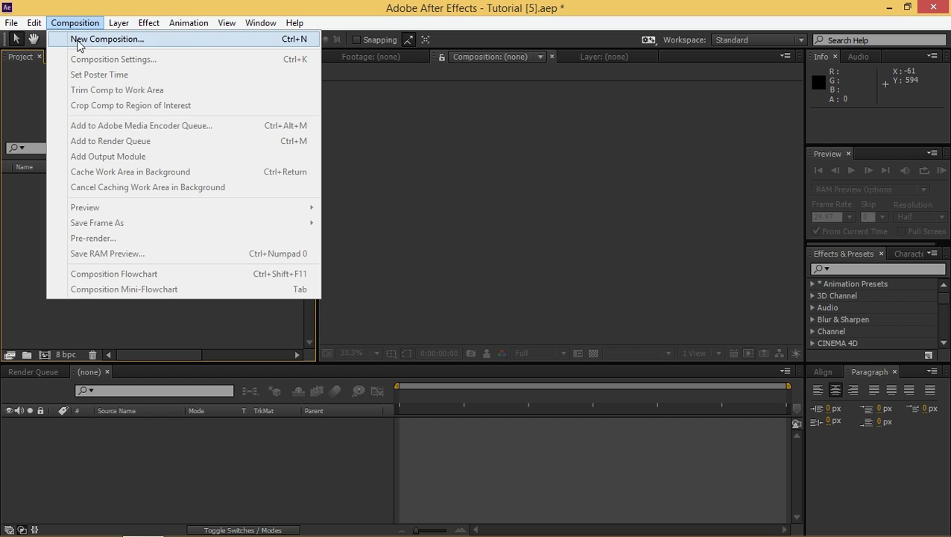
left_click(107, 39)
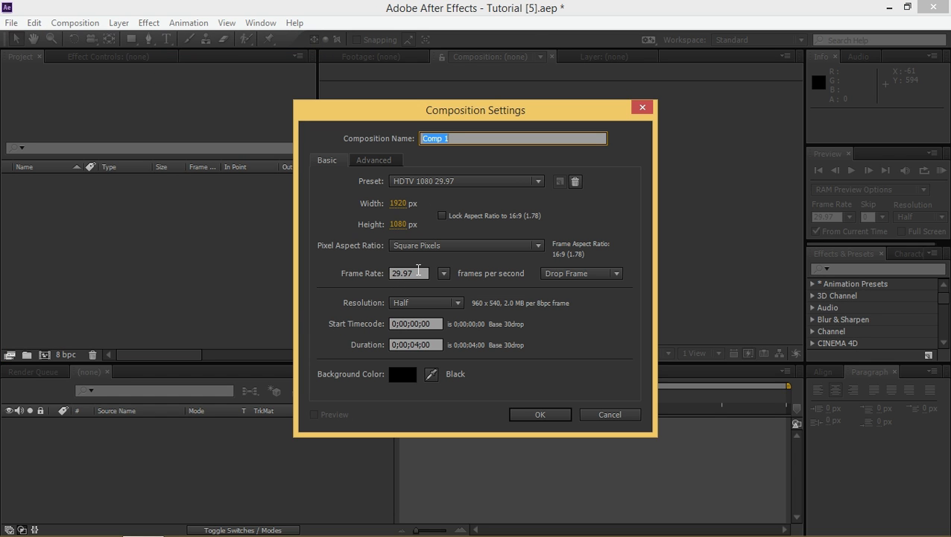
mouse_move(351, 204)
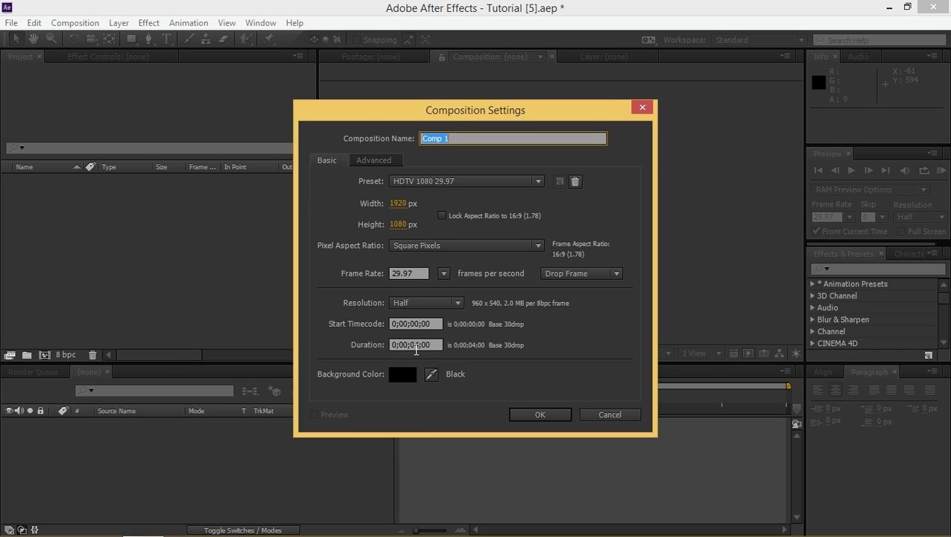
left_click(539, 414)
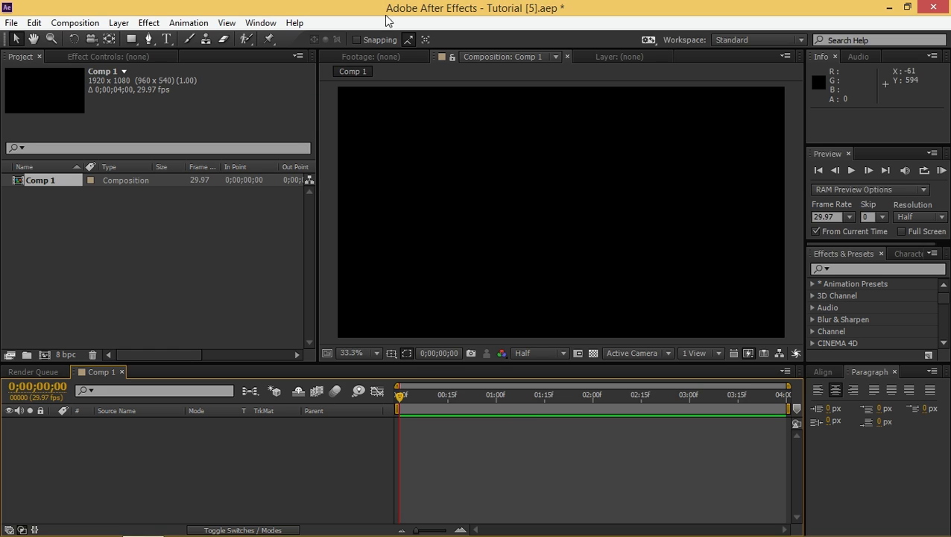
- Add a full-frame bright red solid, Red Solid 1, to Comp 1
left_click(118, 23)
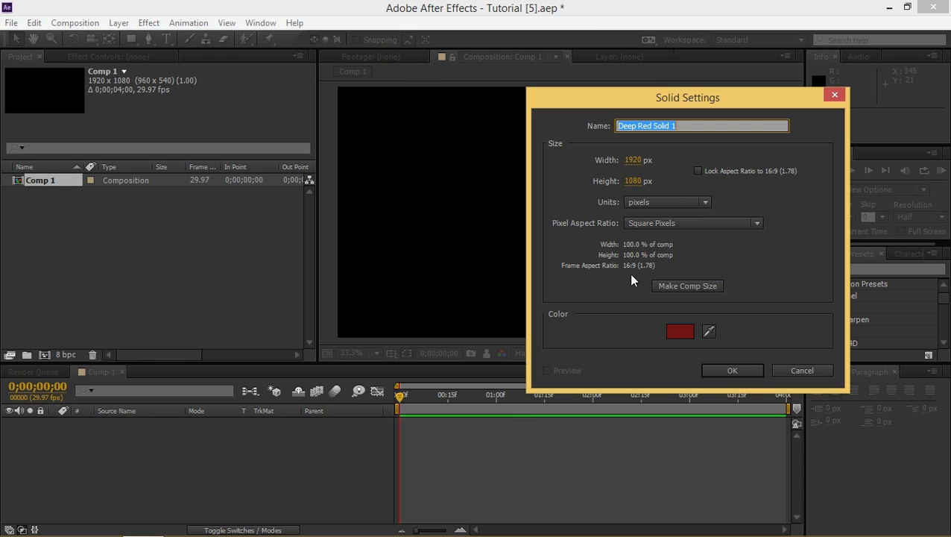
left_click(679, 331)
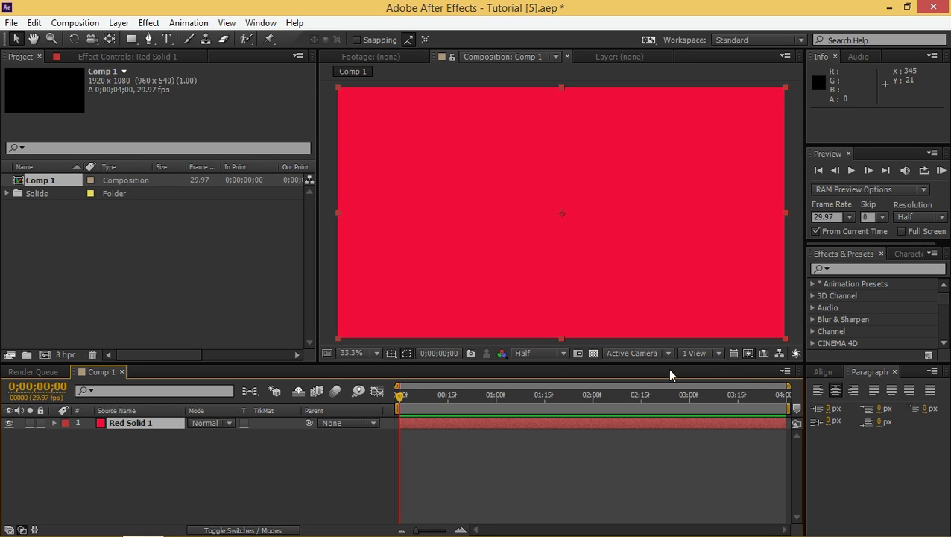
left_click(880, 269)
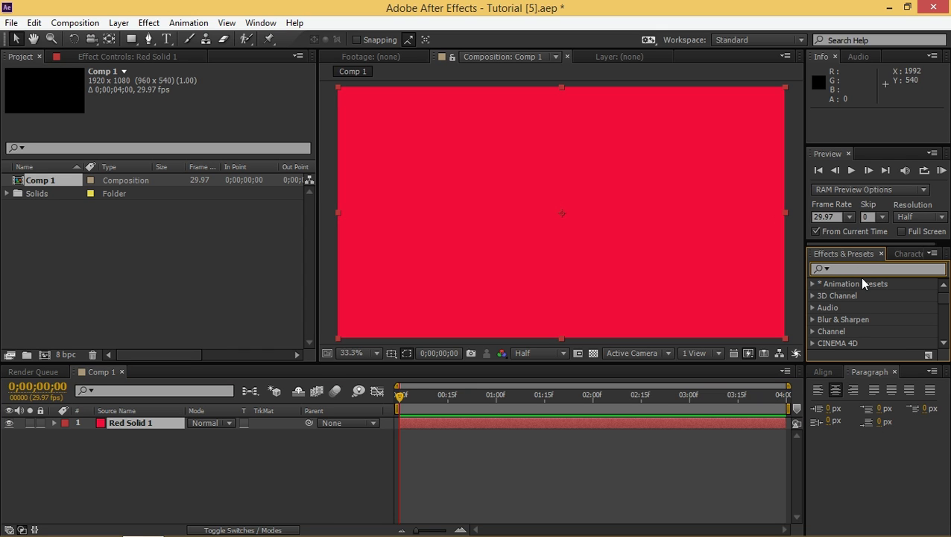
- Apply Venetian Blinds with -45° direction, width 120 and 100% transition completion
type("veneti")
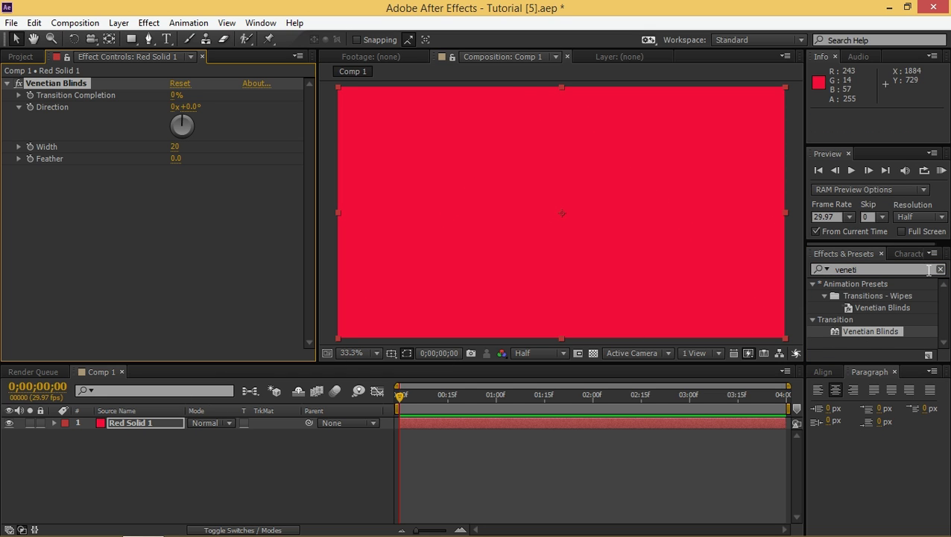
left_click(940, 269)
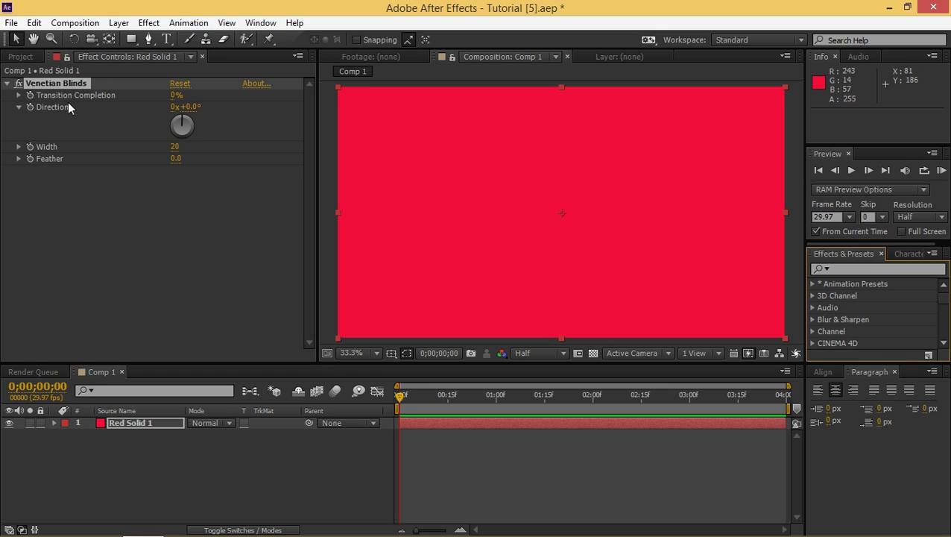
mouse_move(105, 119)
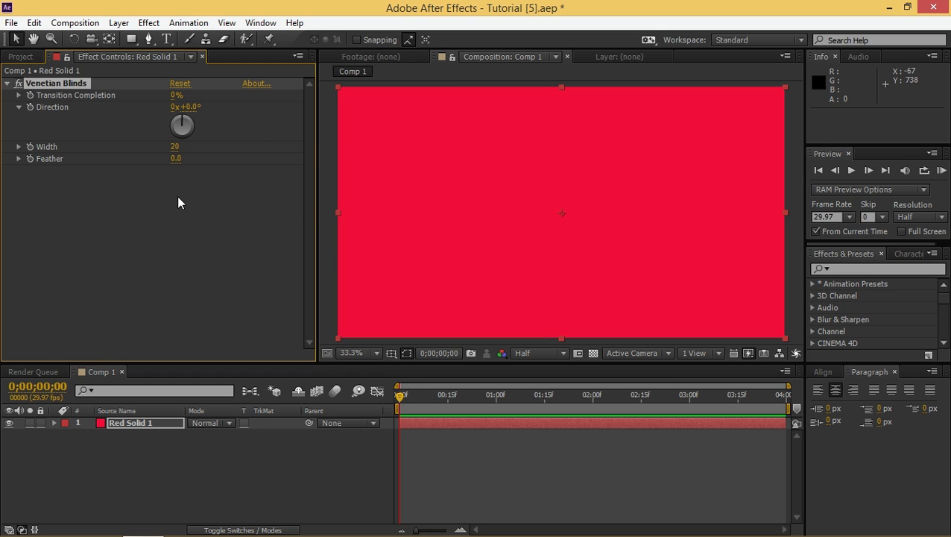
mouse_move(168, 121)
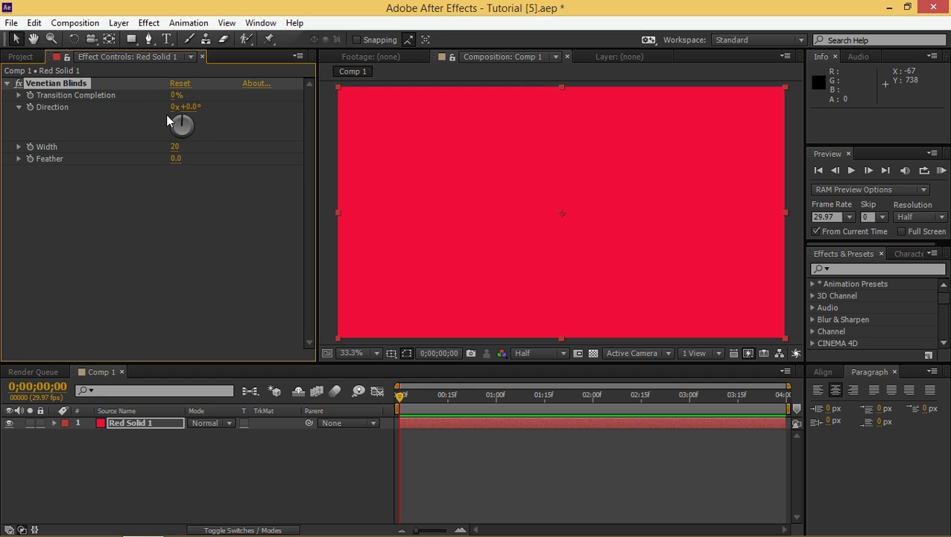
left_click_drag(178, 95, 192, 95)
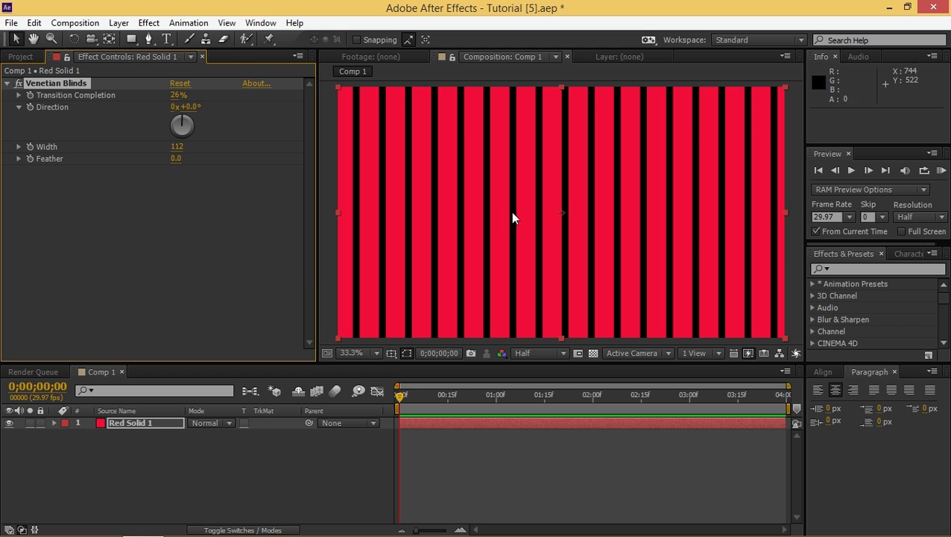
mouse_move(405, 181)
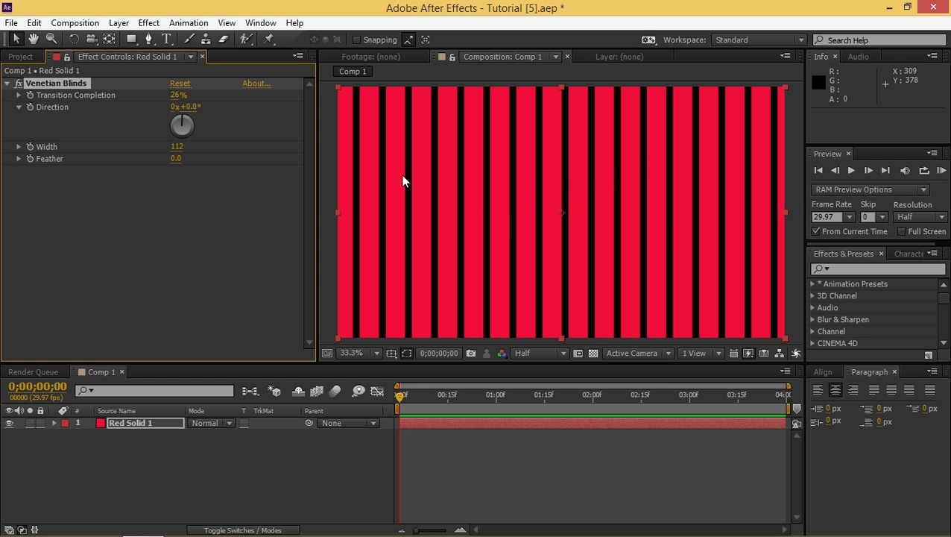
mouse_move(207, 119)
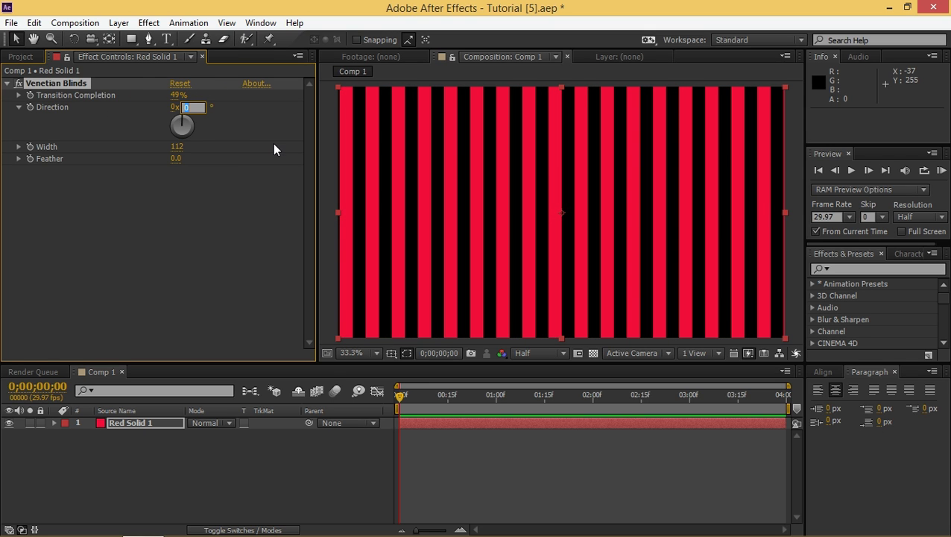
mouse_move(268, 157)
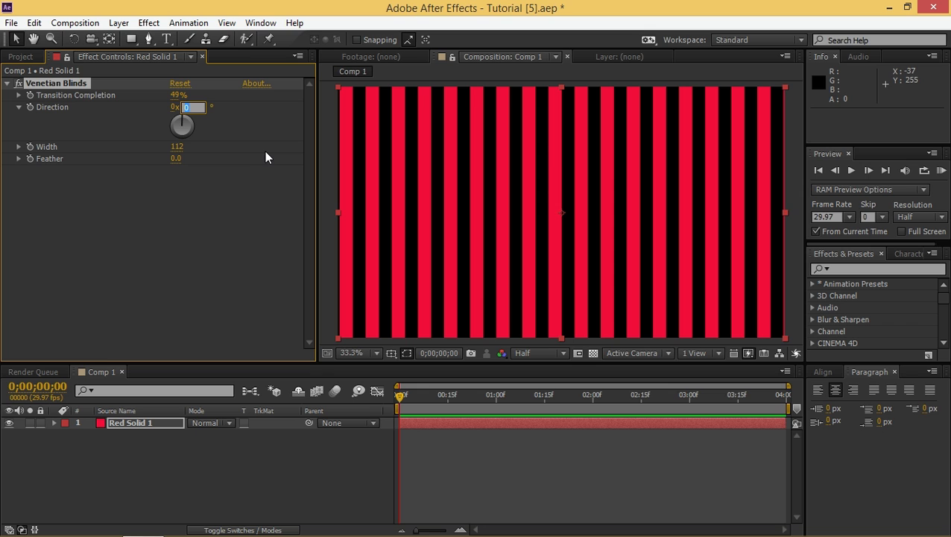
type("-45.0")
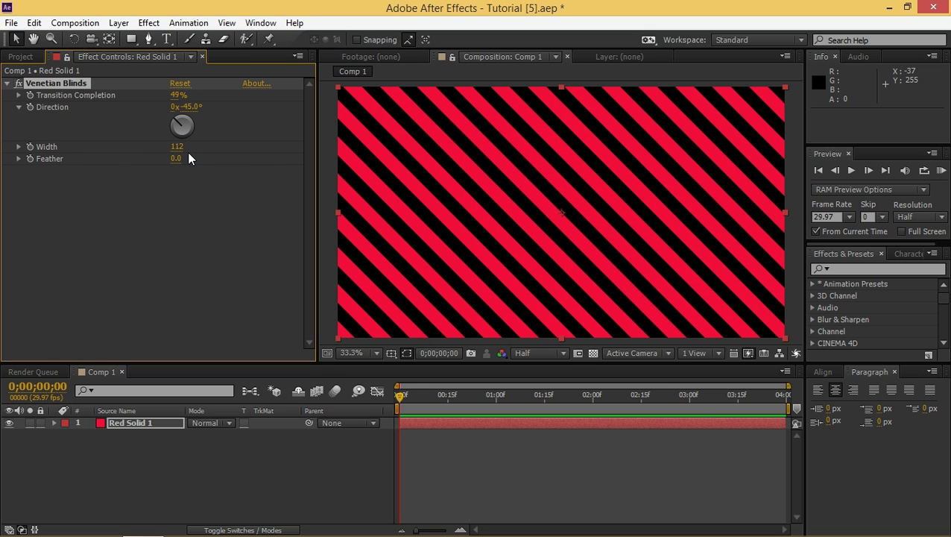
double_click(177, 146)
type("120")
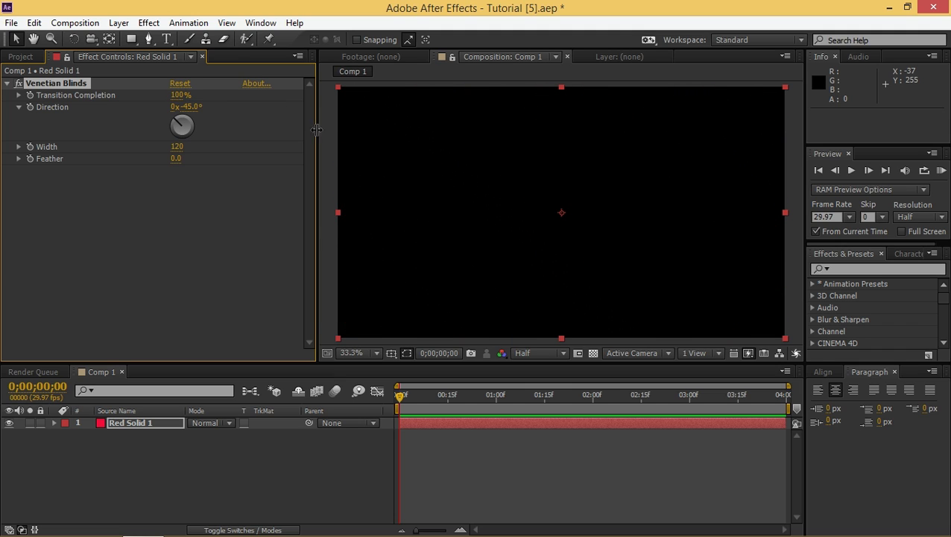
mouse_move(33, 98)
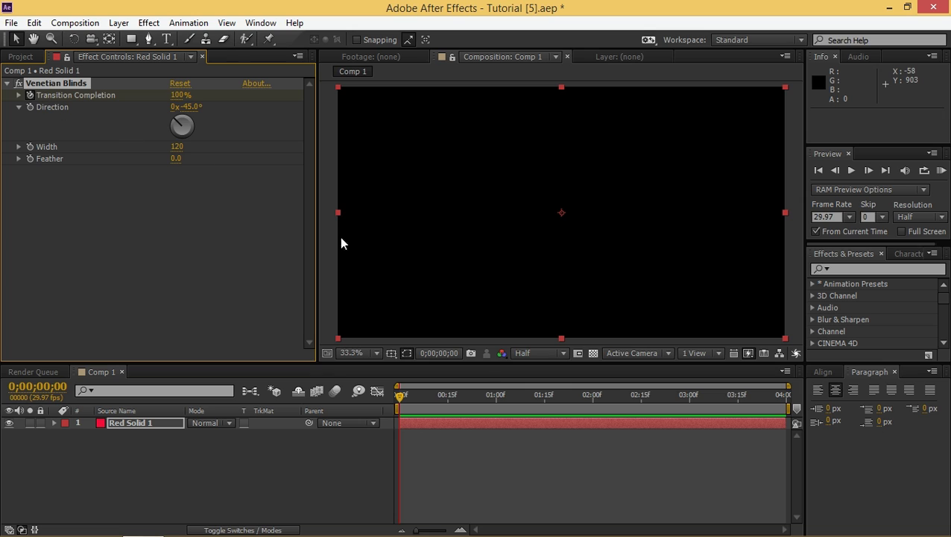
mouse_move(489, 385)
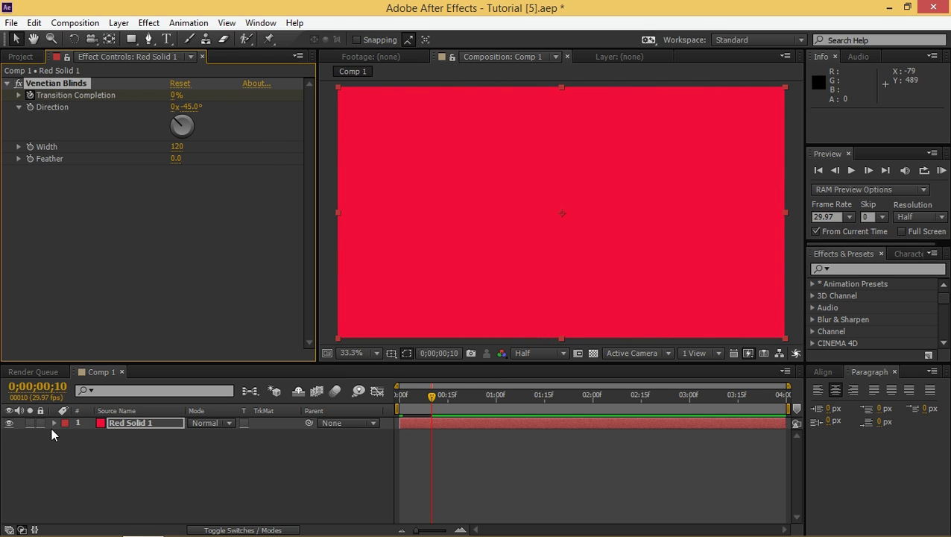
- Keyframe Transition Completion at 0% and twirl open Venetian Blinds in the timeline
left_click(54, 423)
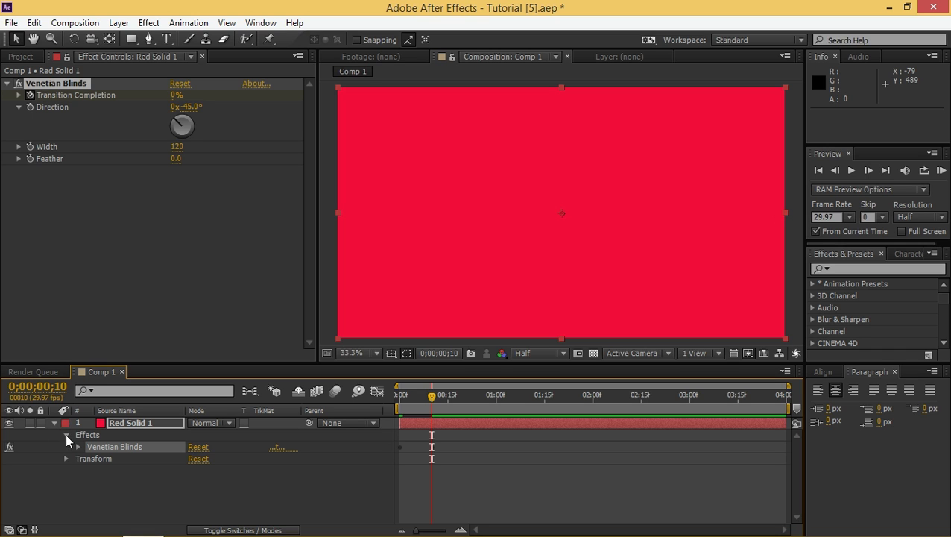
left_click(78, 446)
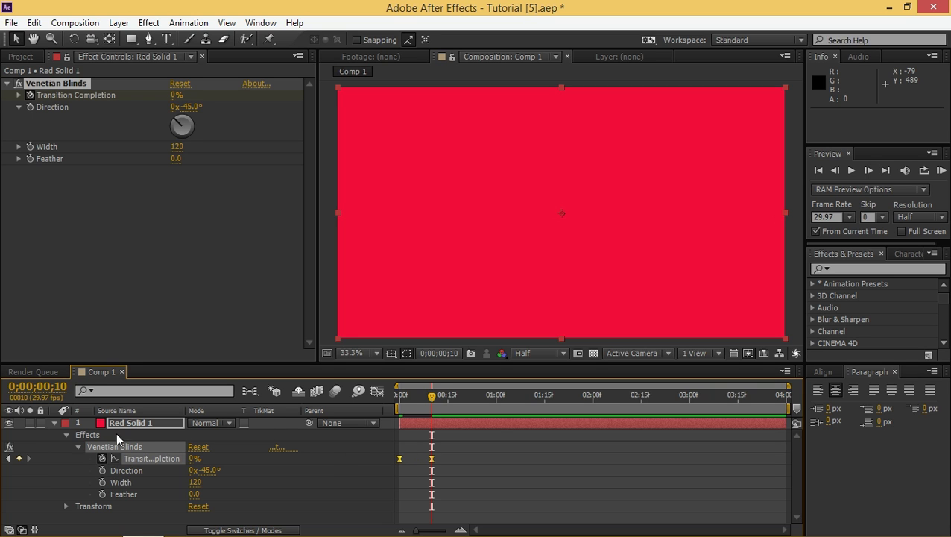
left_click(66, 435)
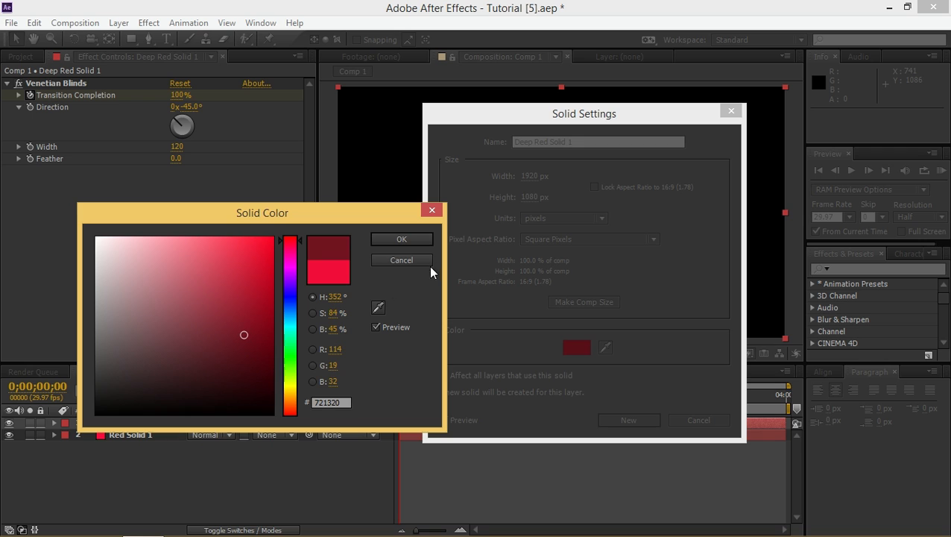
- Place a #721320 Deep Red Solid 1 under Red Solid 1, offset three frames, and preview
left_click(402, 259)
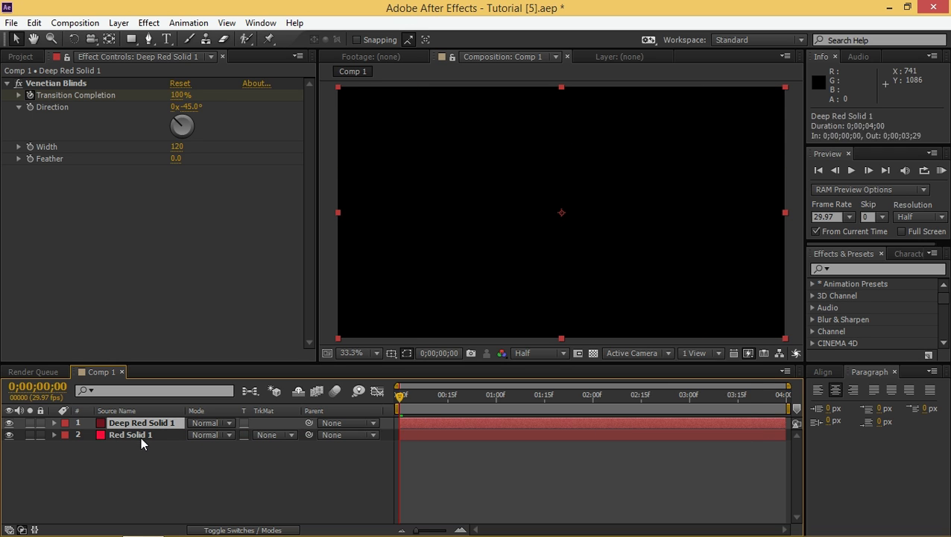
left_click_drag(142, 422, 141, 435)
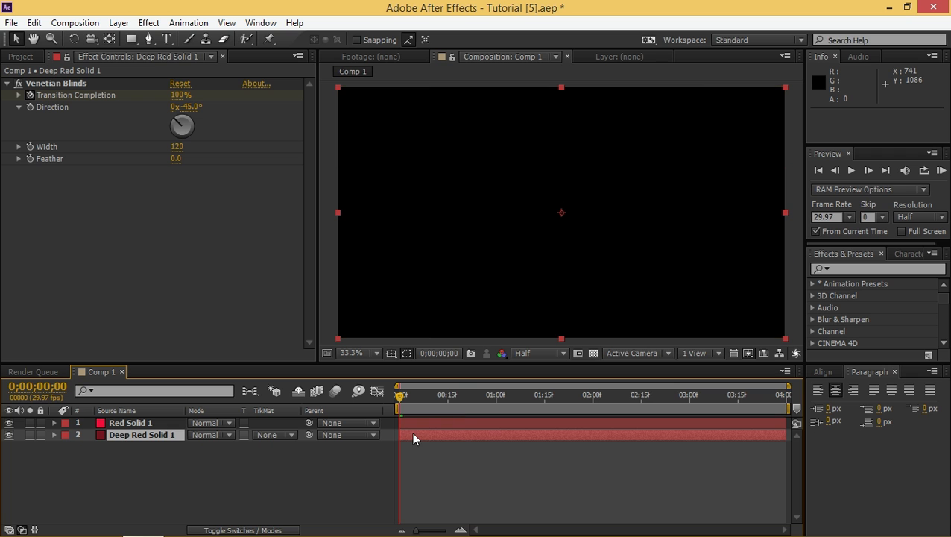
left_click(131, 422)
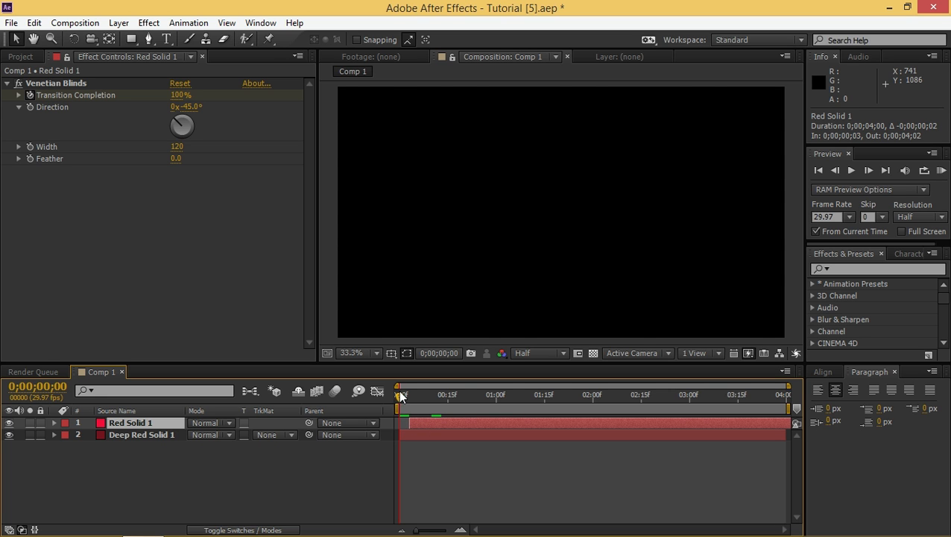
mouse_move(881, 193)
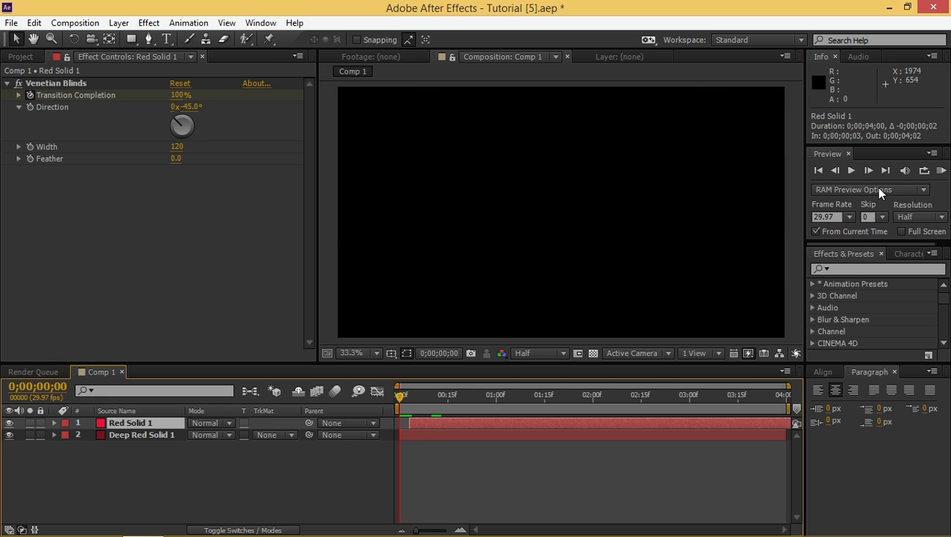
left_click(851, 169)
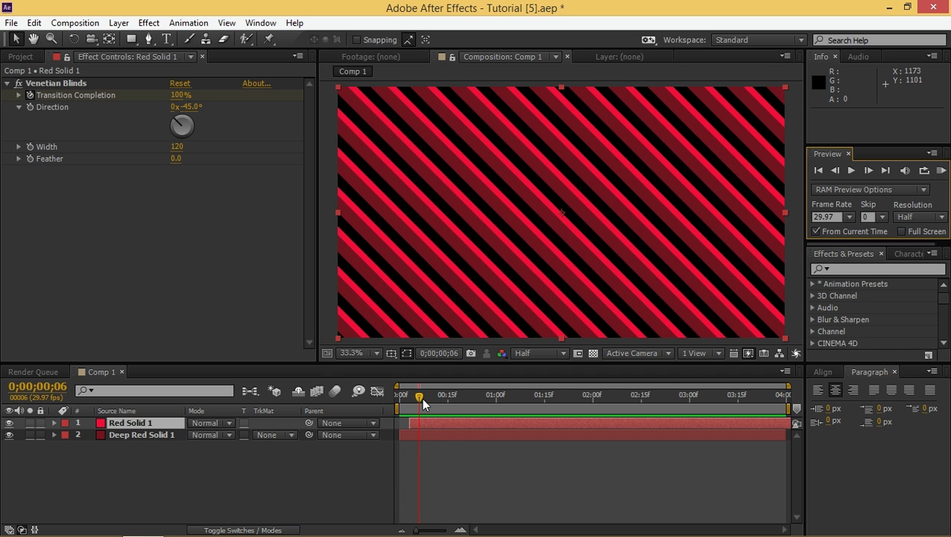
left_click(141, 435)
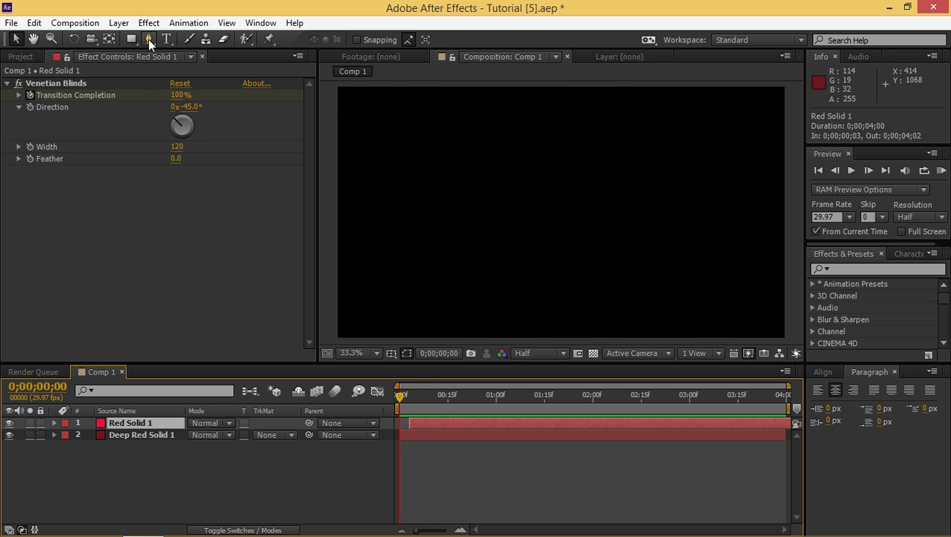
- Type 'text' in Nexa Bold and move it to the centre of the comp
left_click(166, 39)
type("text")
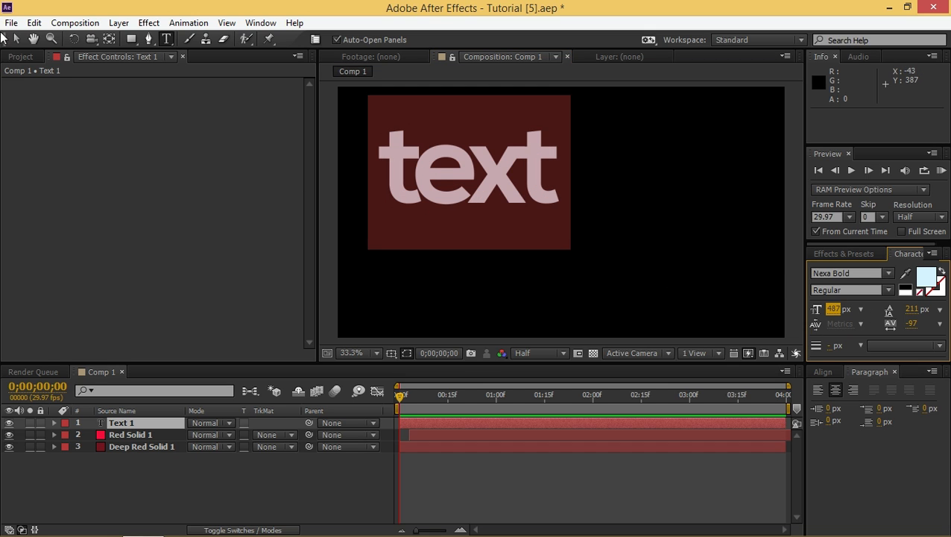
left_click_drag(470, 172, 596, 228)
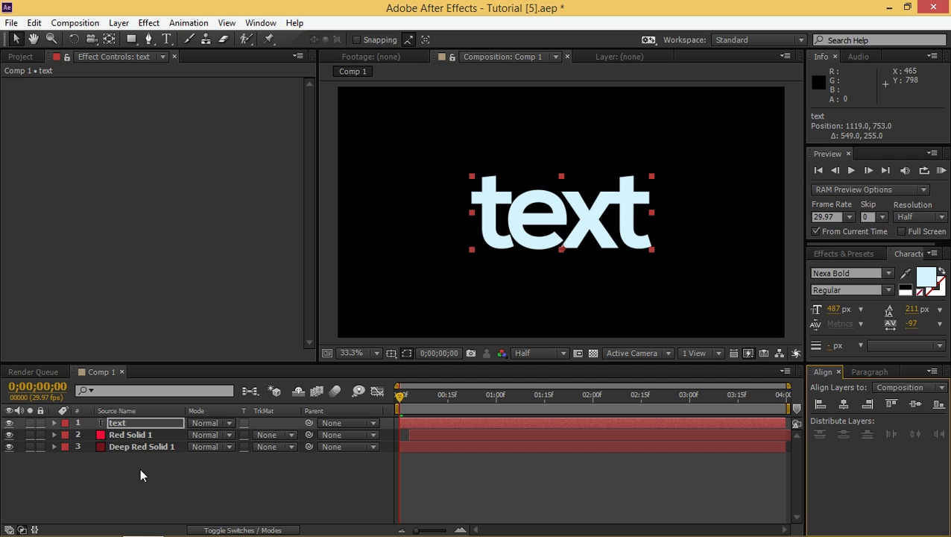
- Duplicate Red Solid 1 above the text and set the text's TrkMat to Alpha Matte
left_click(131, 434)
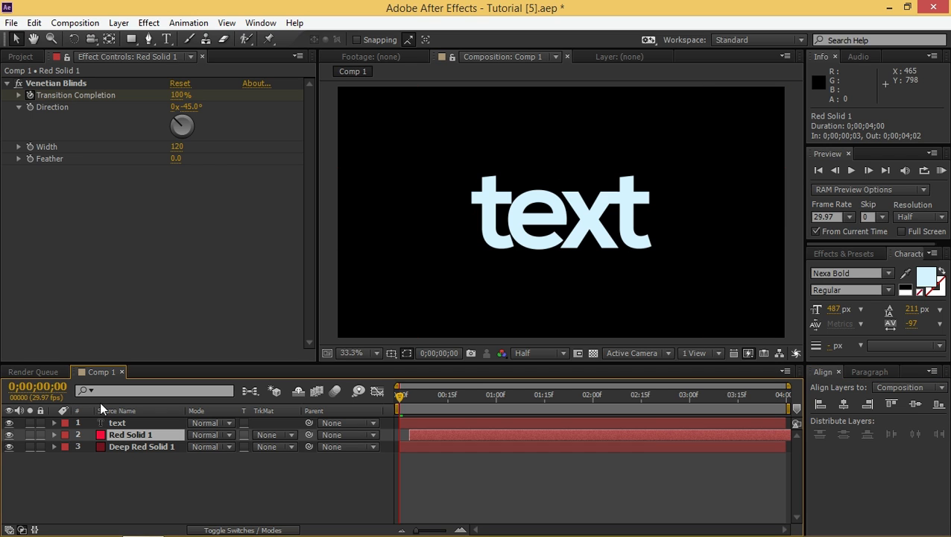
mouse_move(144, 447)
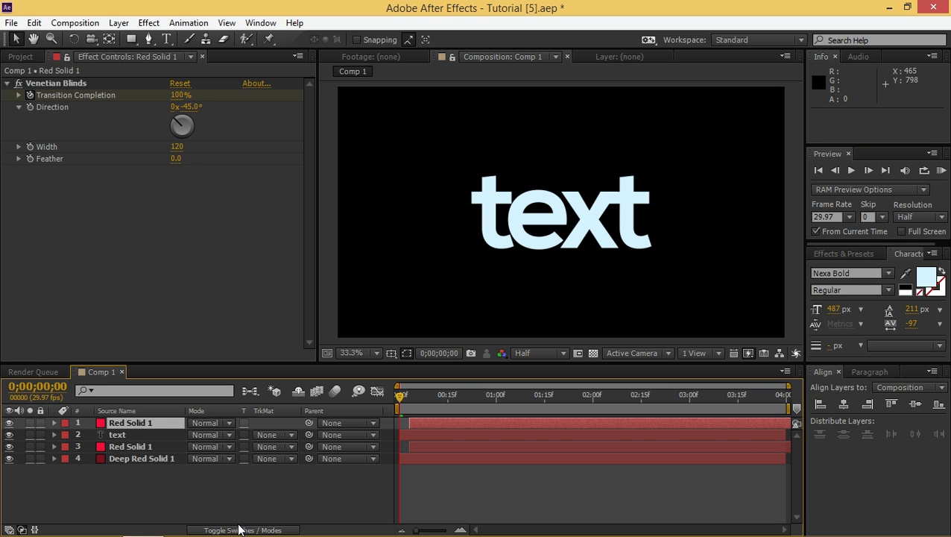
mouse_move(279, 456)
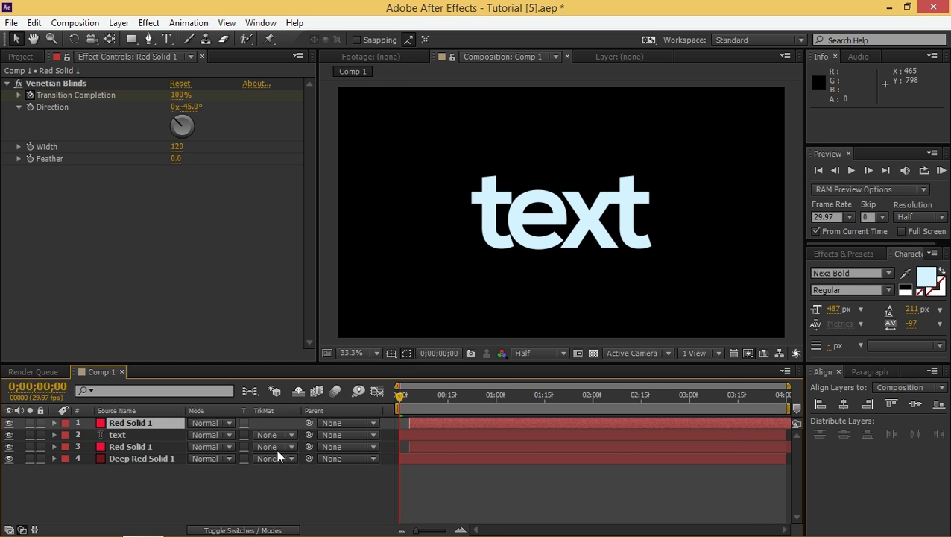
left_click(117, 434)
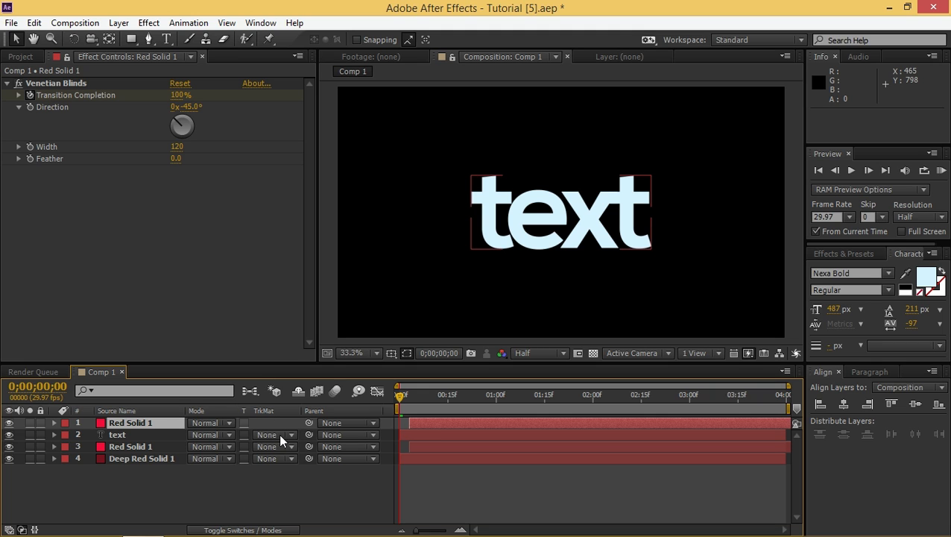
left_click(274, 435)
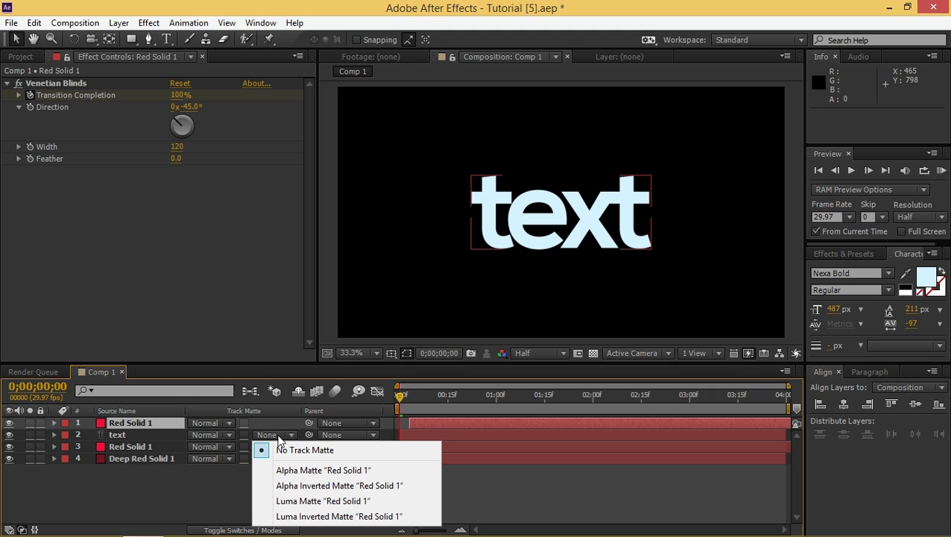
mouse_move(346, 470)
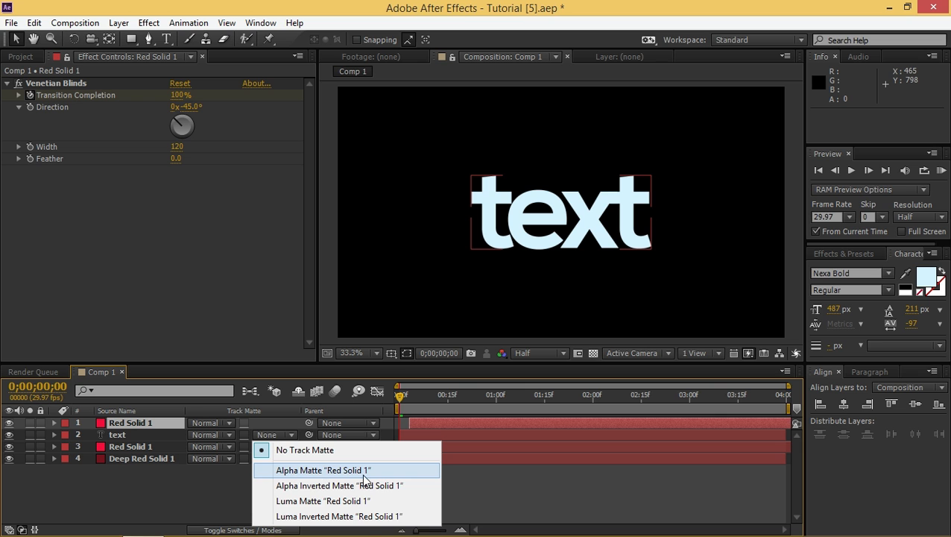
left_click(323, 469)
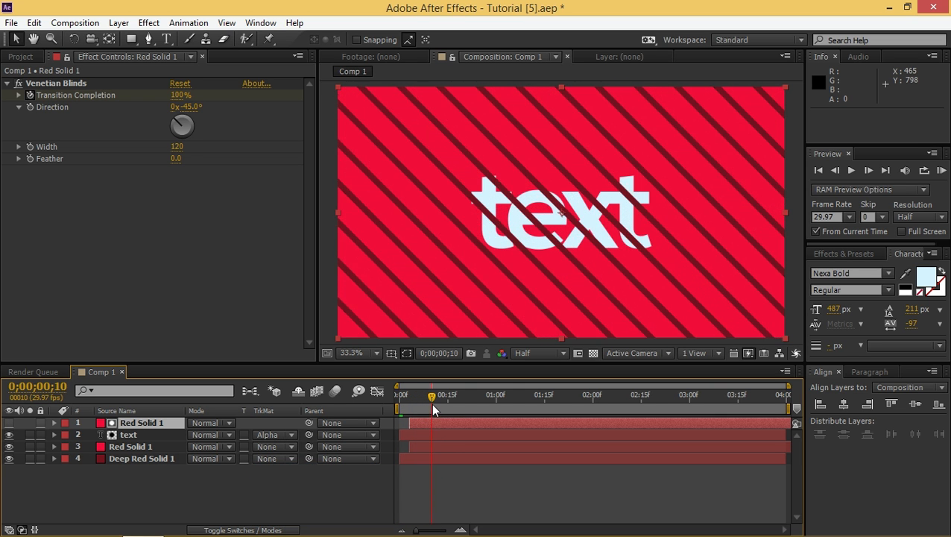
left_click_drag(433, 395, 421, 394)
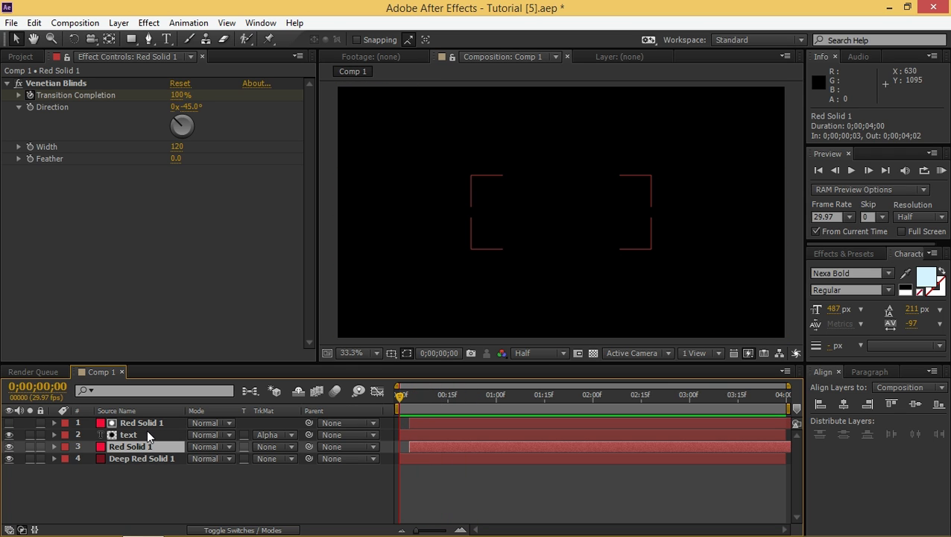
- Duplicate Venetian Blinds on Red Solid 1 and set Venetian Blinds 2 direction to +45°
left_click(142, 457)
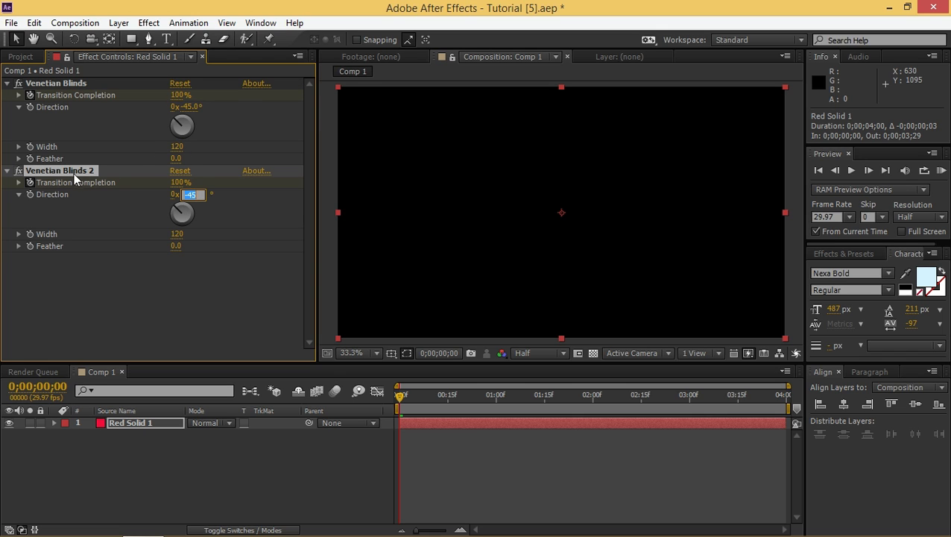
type("45.0°")
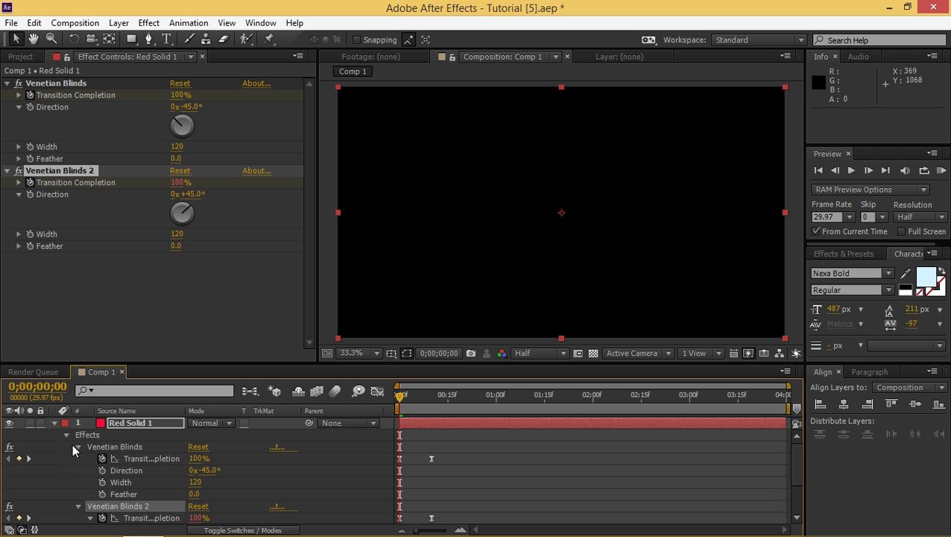
mouse_move(172, 104)
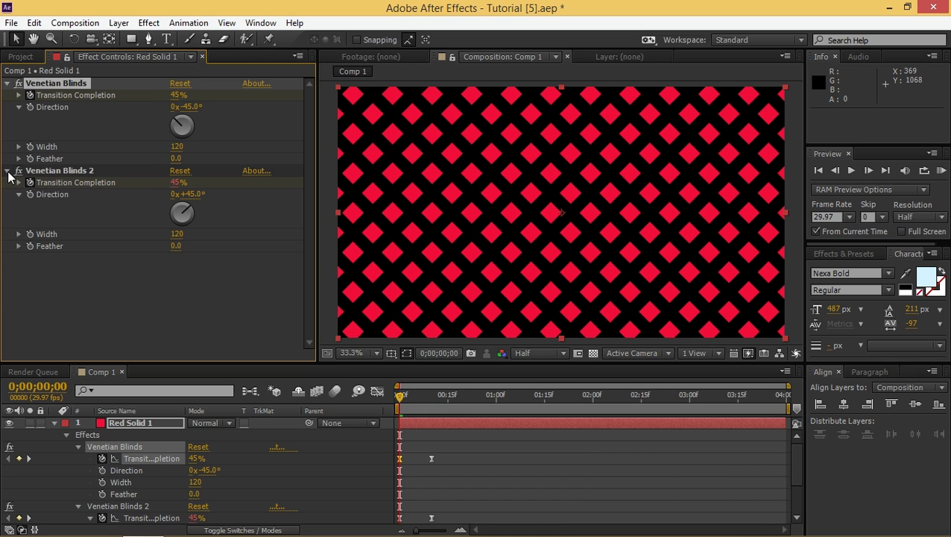
- Collapse the Venetian Blinds 2 settings in the timeline
left_click(8, 170)
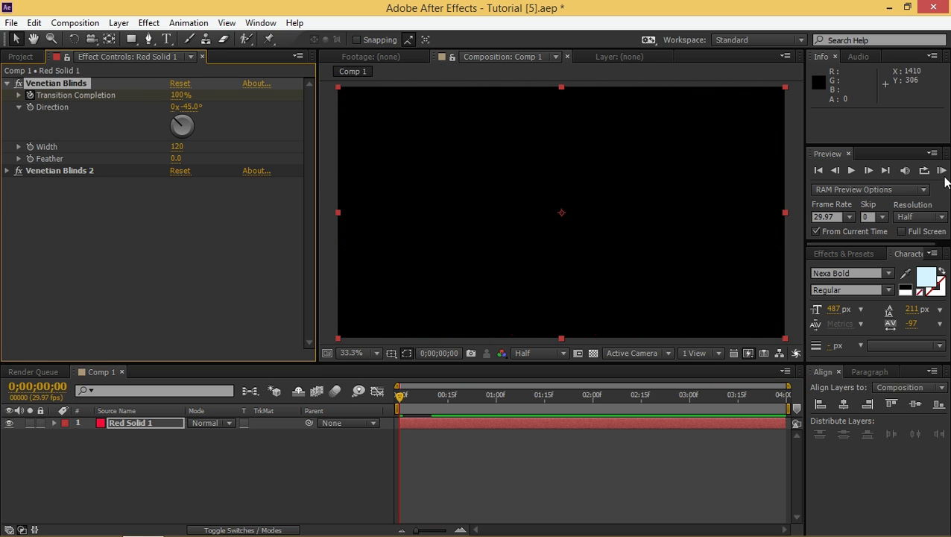
left_click(941, 170)
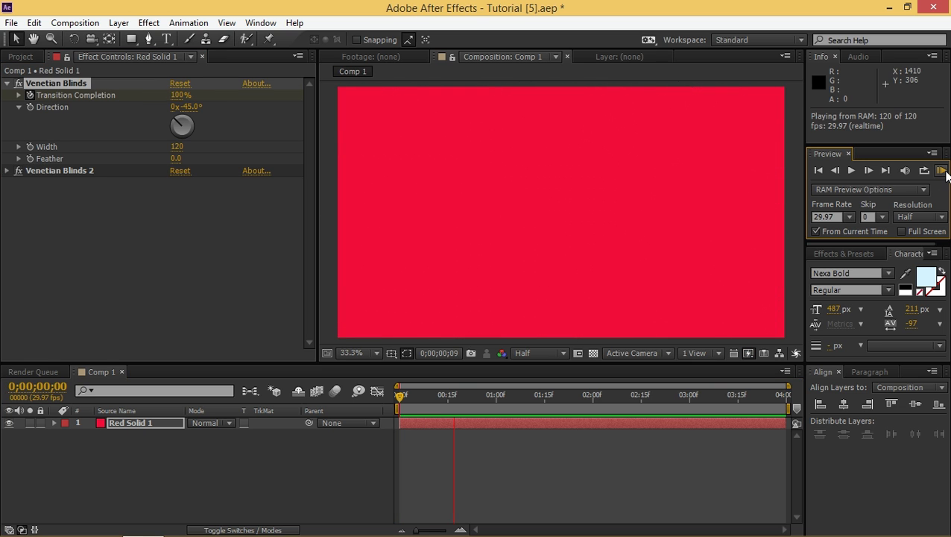
left_click(817, 170)
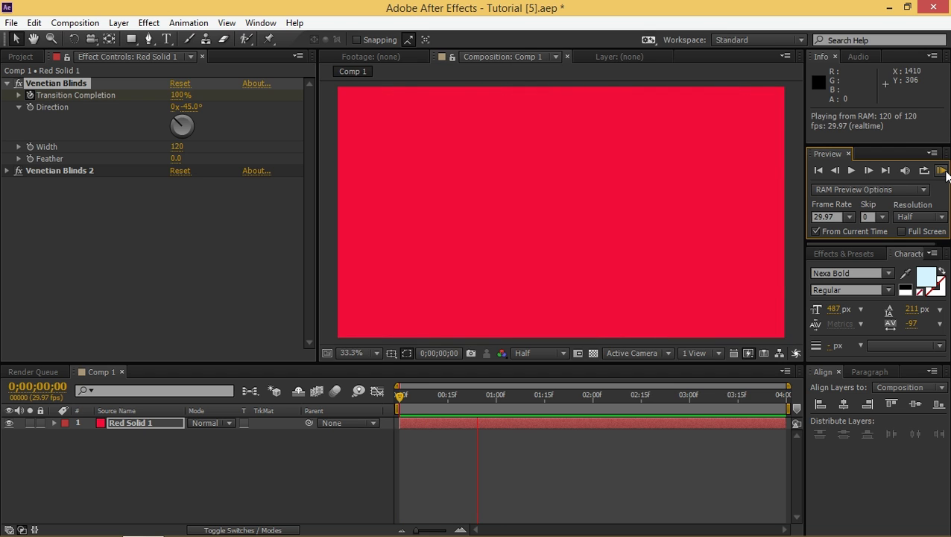
left_click(942, 170)
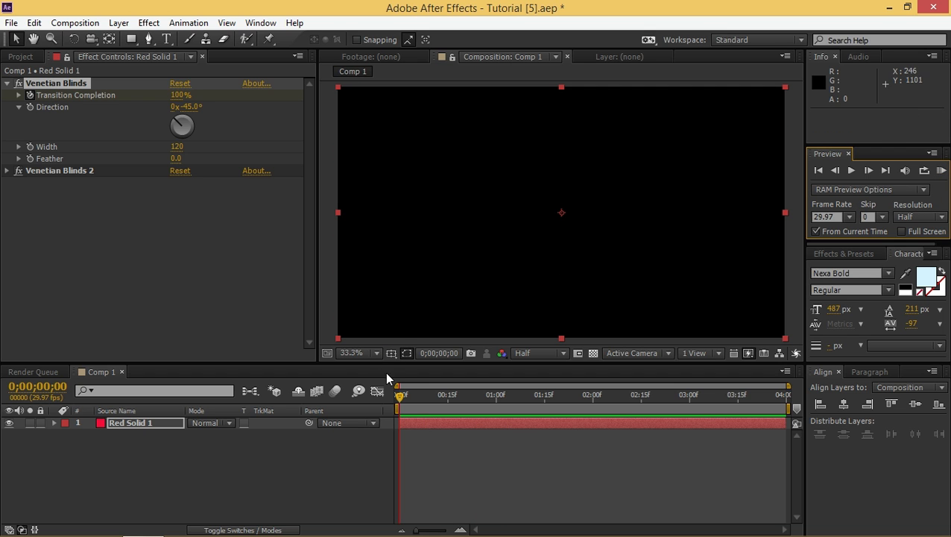
mouse_move(405, 409)
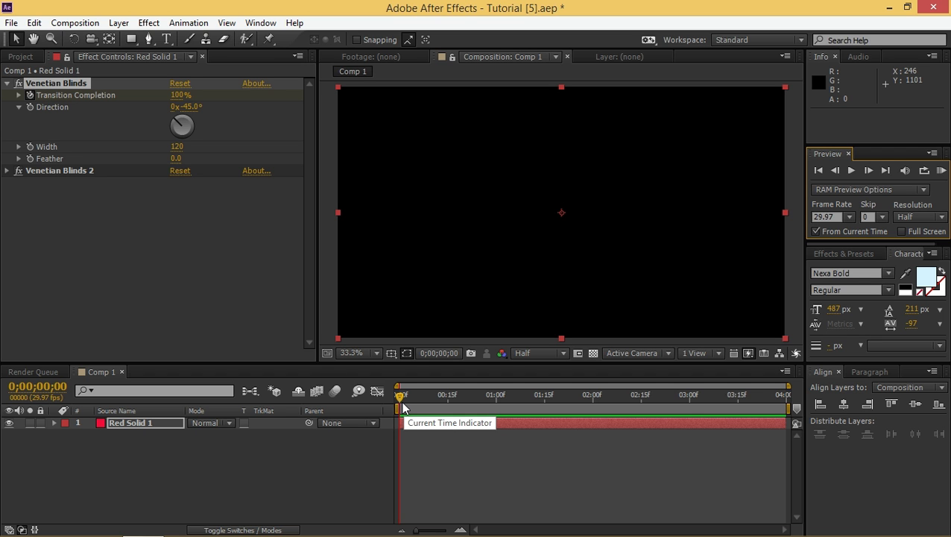
mouse_move(457, 396)
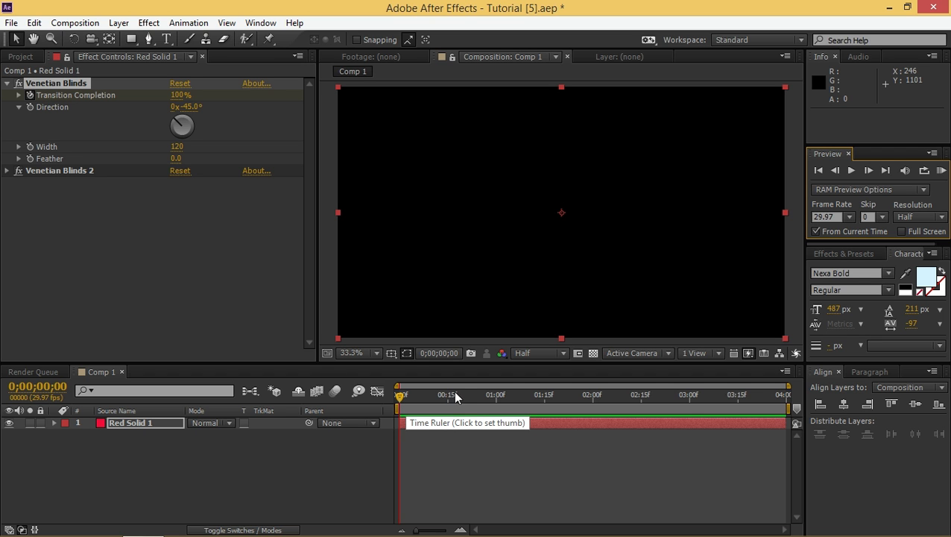